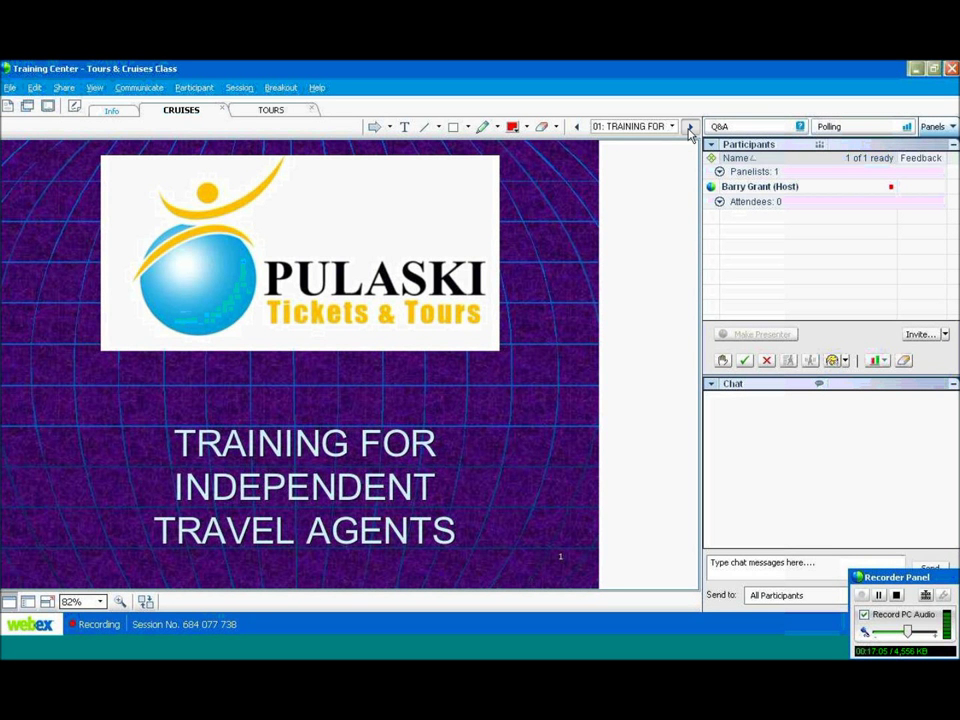
Advance from the title slide to slide 2, 'Popularity of Cruising'
{"action": "left_click", "coordinate": [689, 126]}
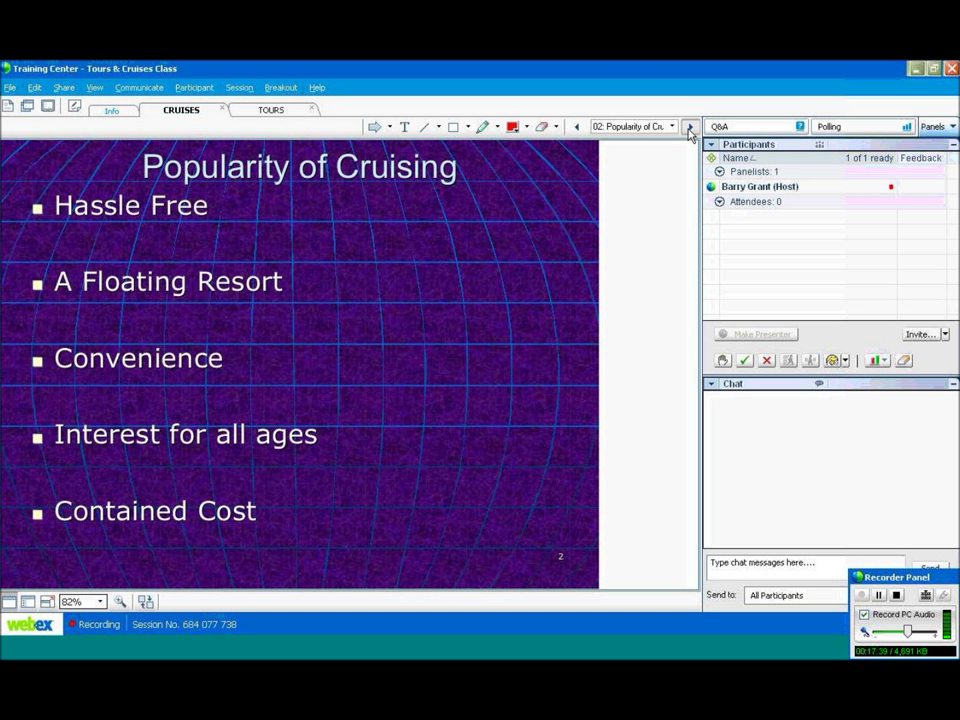
Advance to slide 3, 'Cruise Terms', listing add-on, category, guarantee and TBA
{"action": "left_click", "coordinate": [689, 126]}
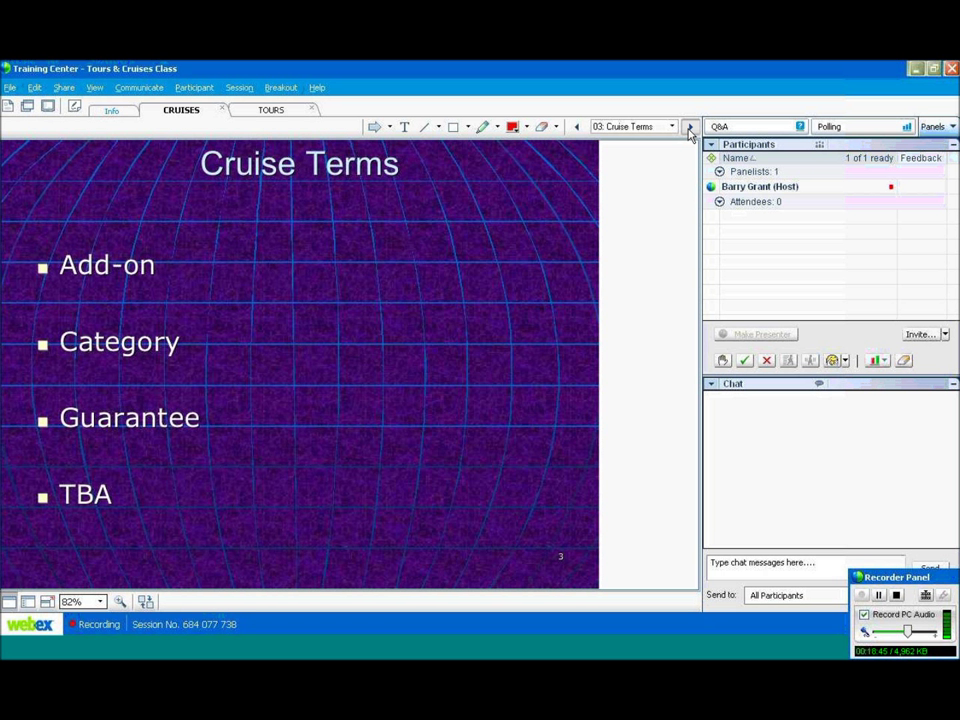
Advance through Brochures to slide 5, 'Cruise Atlas', revealing all seven bullets
{"action": "left_click", "coordinate": [689, 126]}
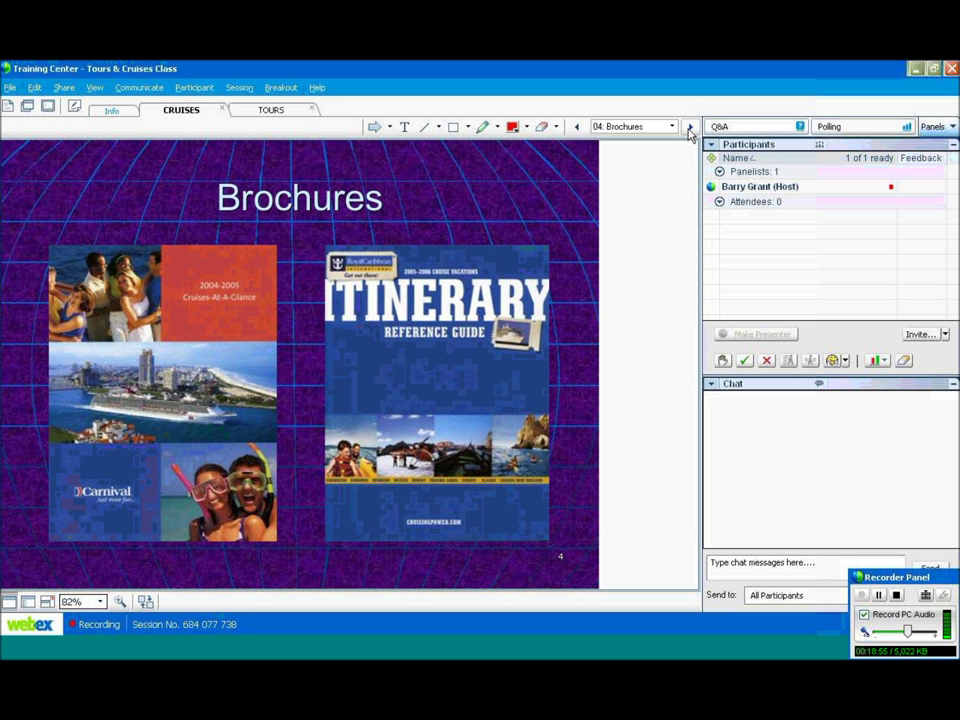
{"action": "left_click", "coordinate": [688, 131]}
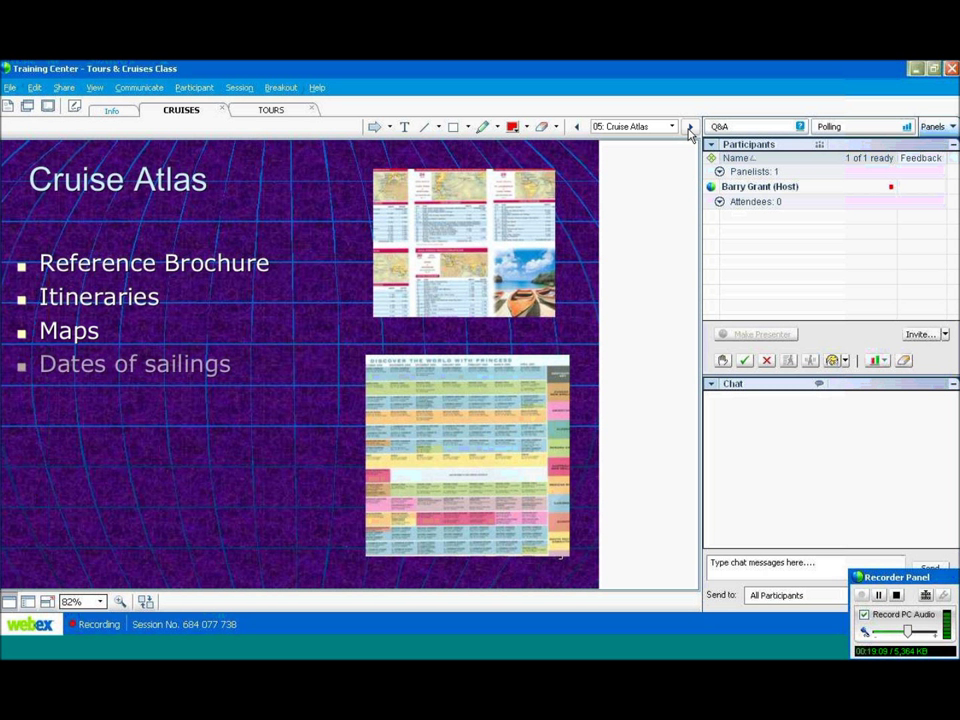
{"action": "left_click", "coordinate": [688, 126]}
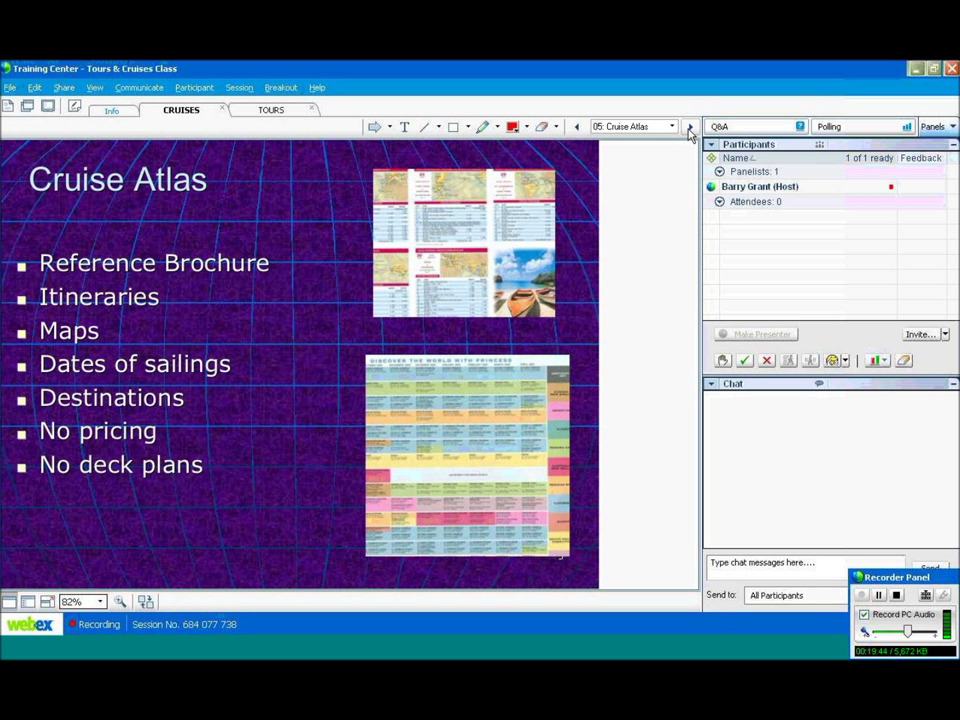
Advance through slide 6, 'Cruise Types', to slide 7, 'Destination Cruises'
{"action": "left_click", "coordinate": [689, 131]}
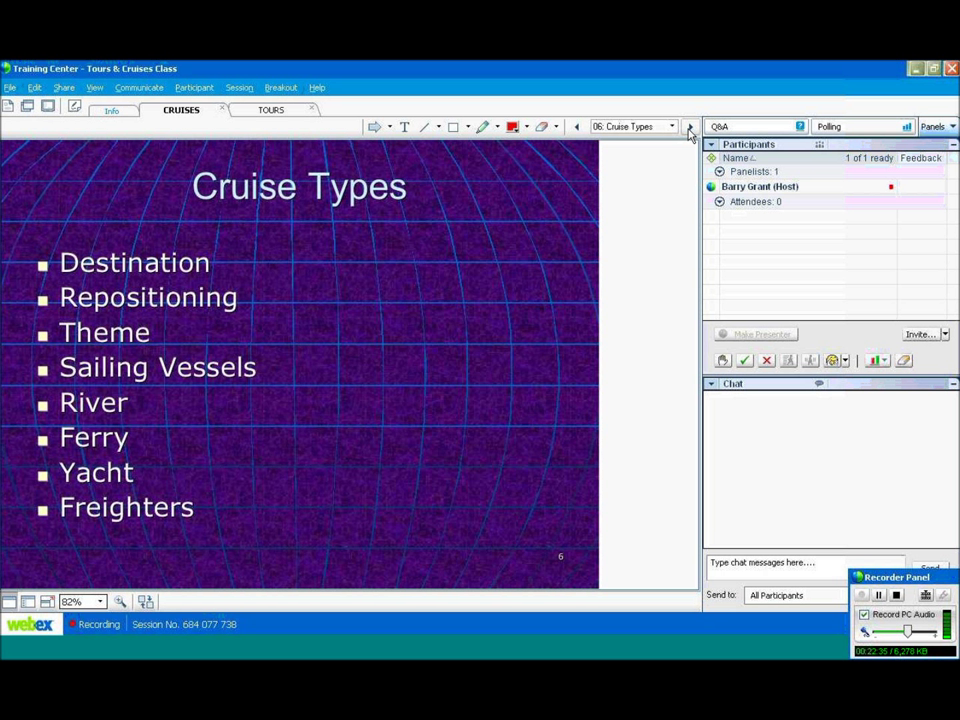
{"action": "left_click", "coordinate": [689, 133]}
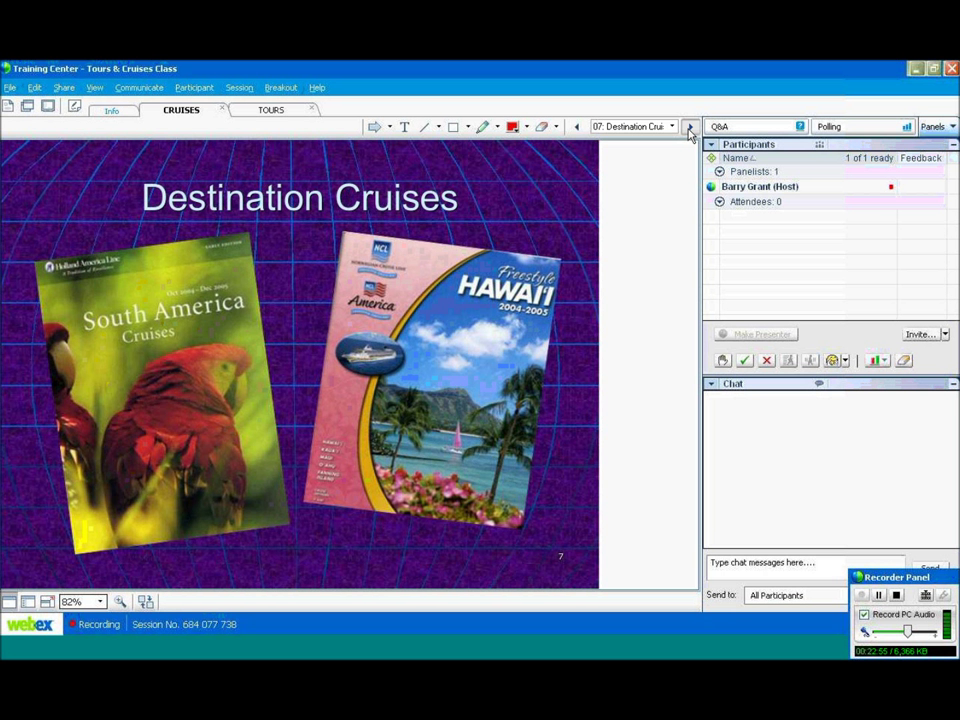
Advance to slide 8, 'Sailing Vessels', showing two sailing-cruise brochures
{"action": "left_click", "coordinate": [690, 131]}
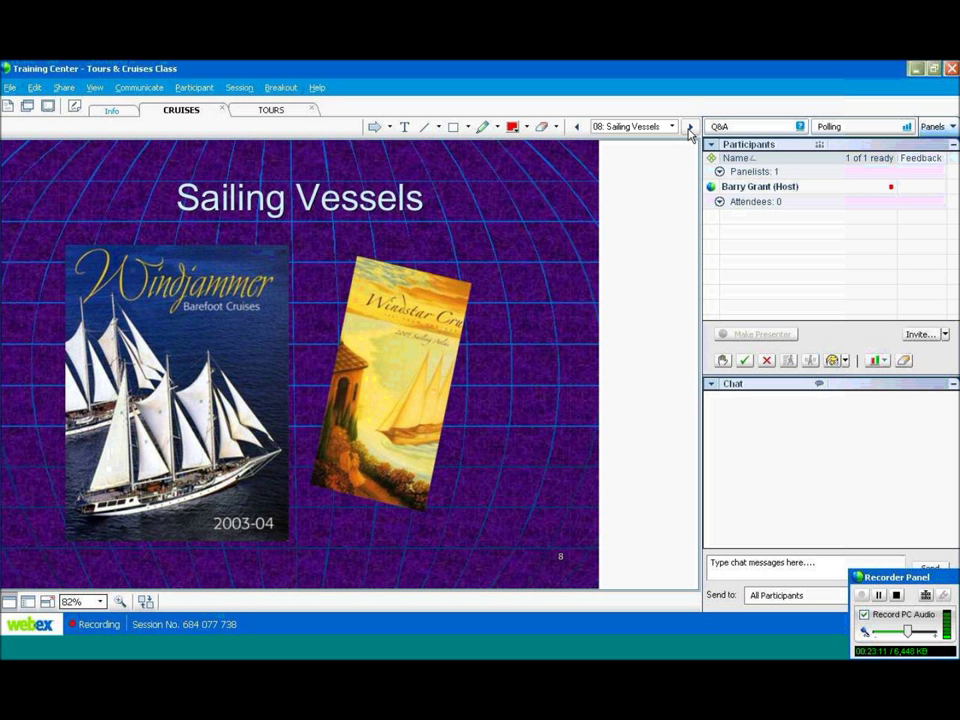
Advance to slide 9, 'River Cruises', with Viking and Delta Queen brochures
{"action": "left_click", "coordinate": [689, 126]}
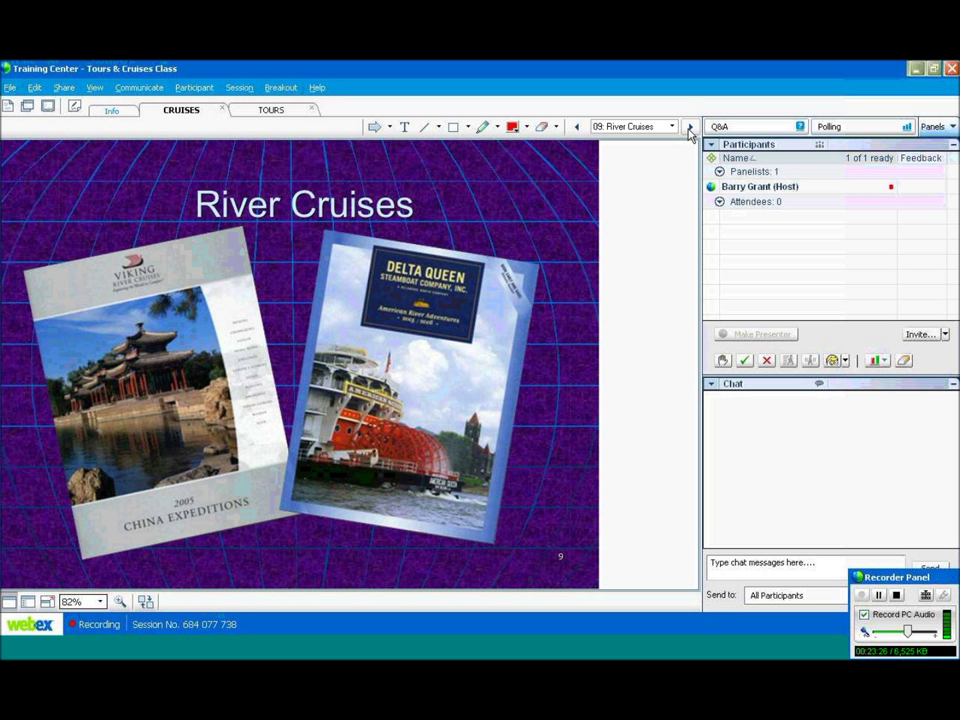
Advance through slide 10, 'Cruise Markets', to slide 11, 'Mass Market'
{"action": "left_click", "coordinate": [688, 126]}
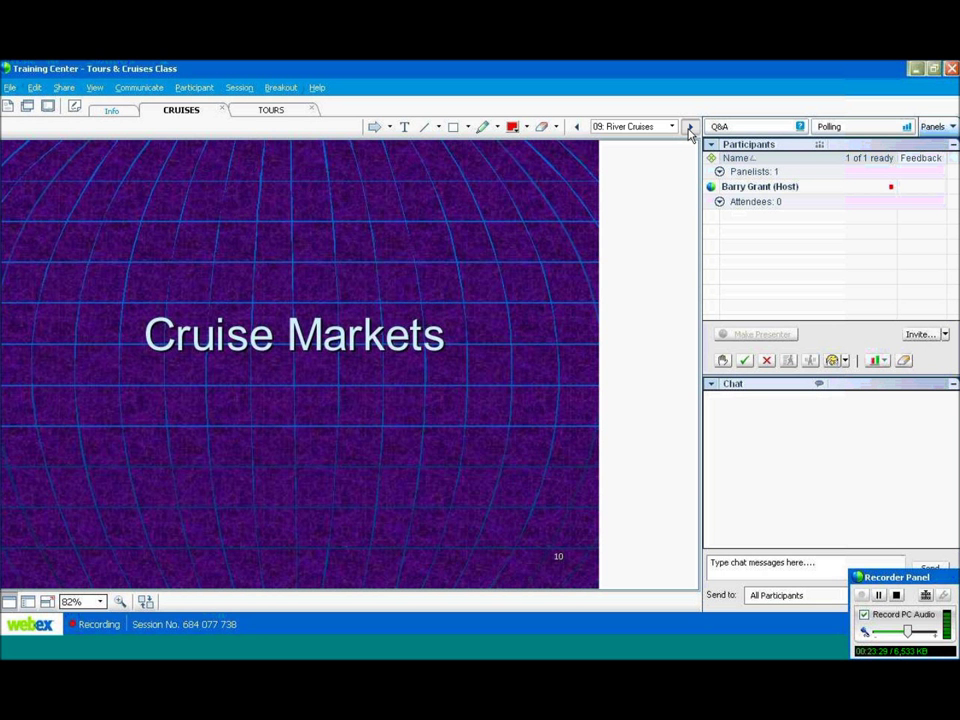
{"action": "left_click", "coordinate": [689, 126]}
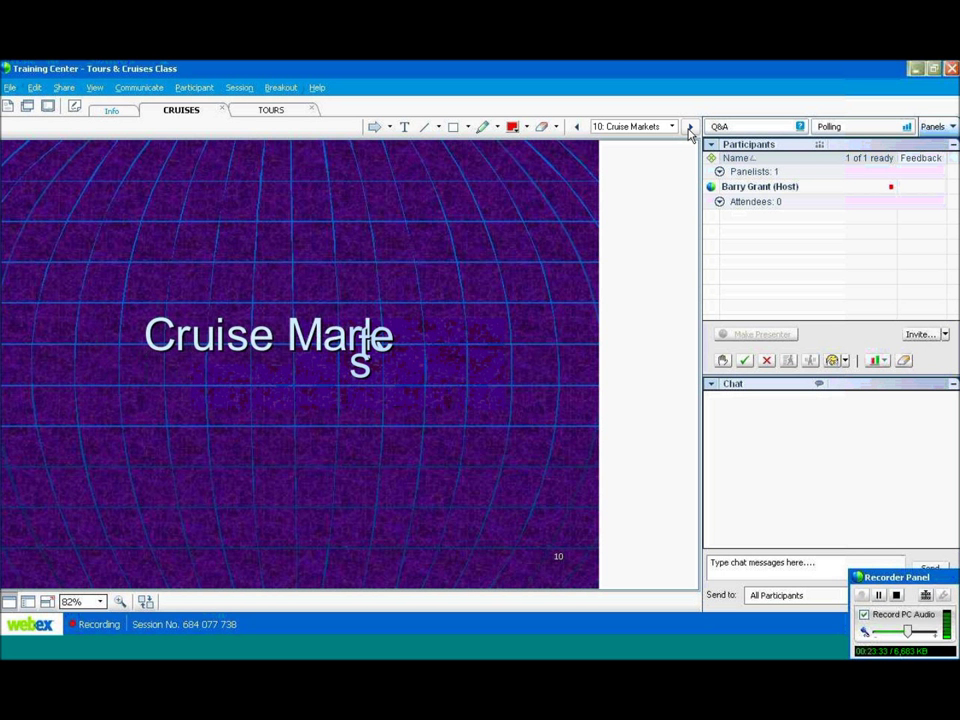
{"action": "left_click", "coordinate": [689, 126]}
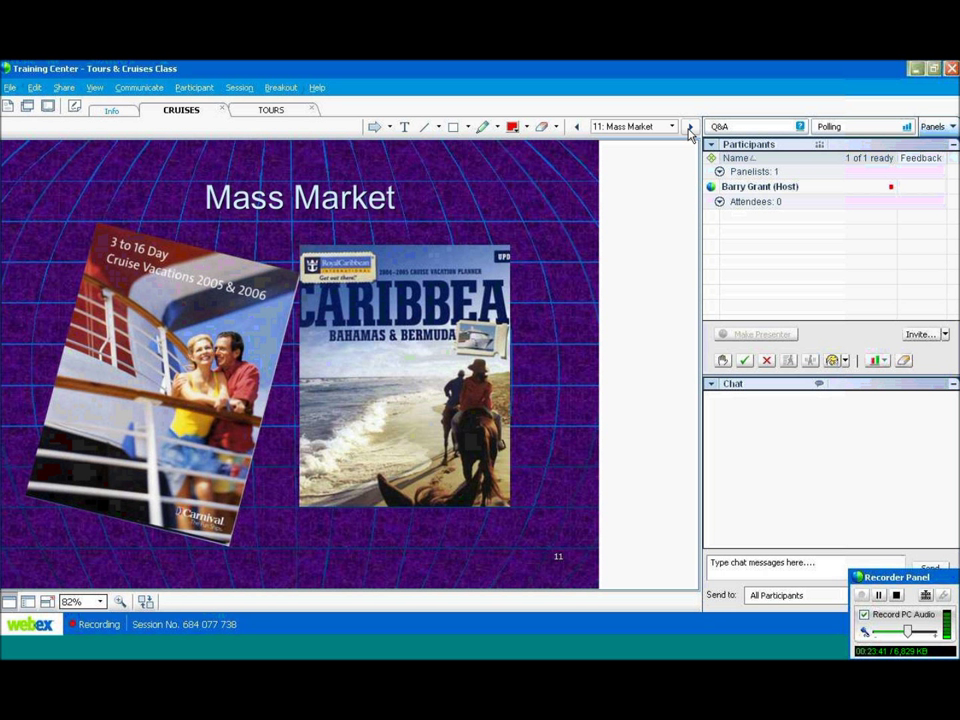
Advance through slide 12, 'Premium', to slide 13, 'Niche and Adventure'
{"action": "left_click", "coordinate": [689, 126]}
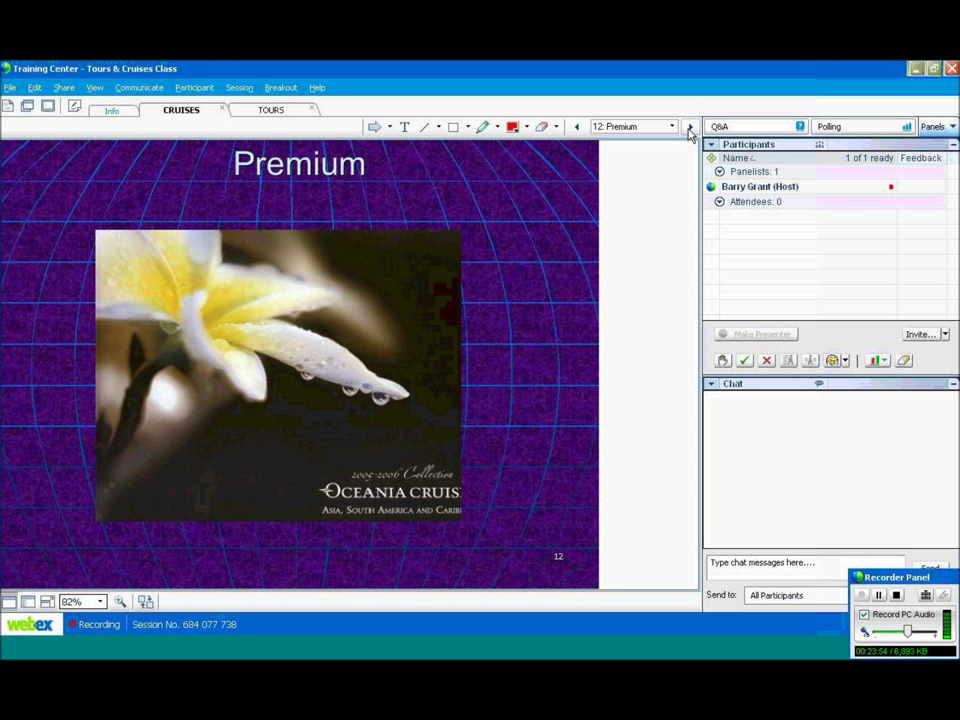
{"action": "left_click", "coordinate": [689, 126]}
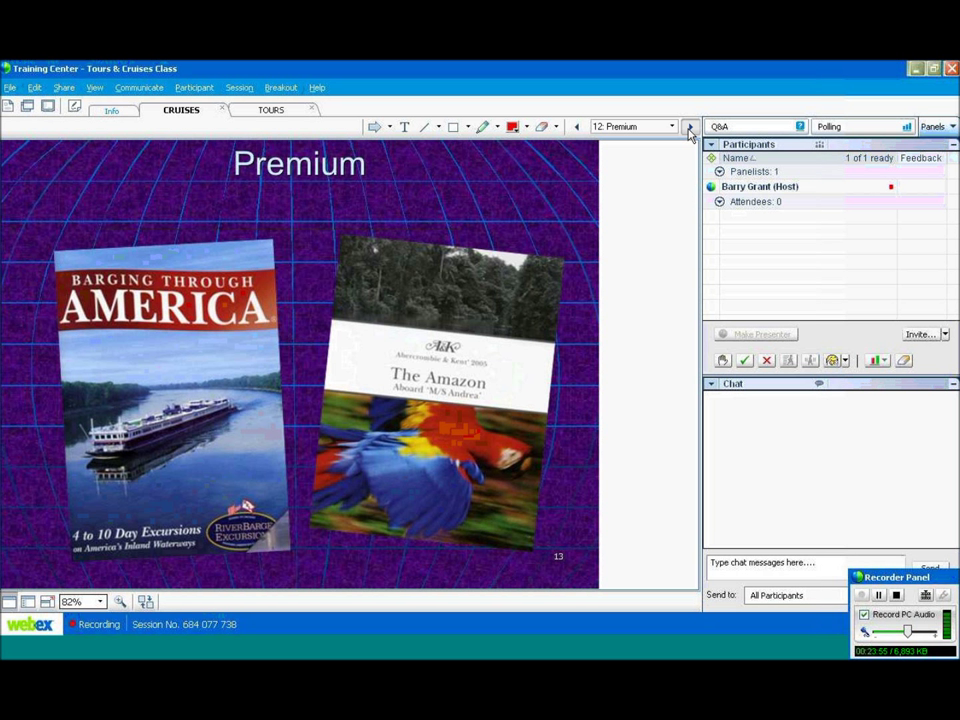
{"action": "left_click", "coordinate": [688, 131]}
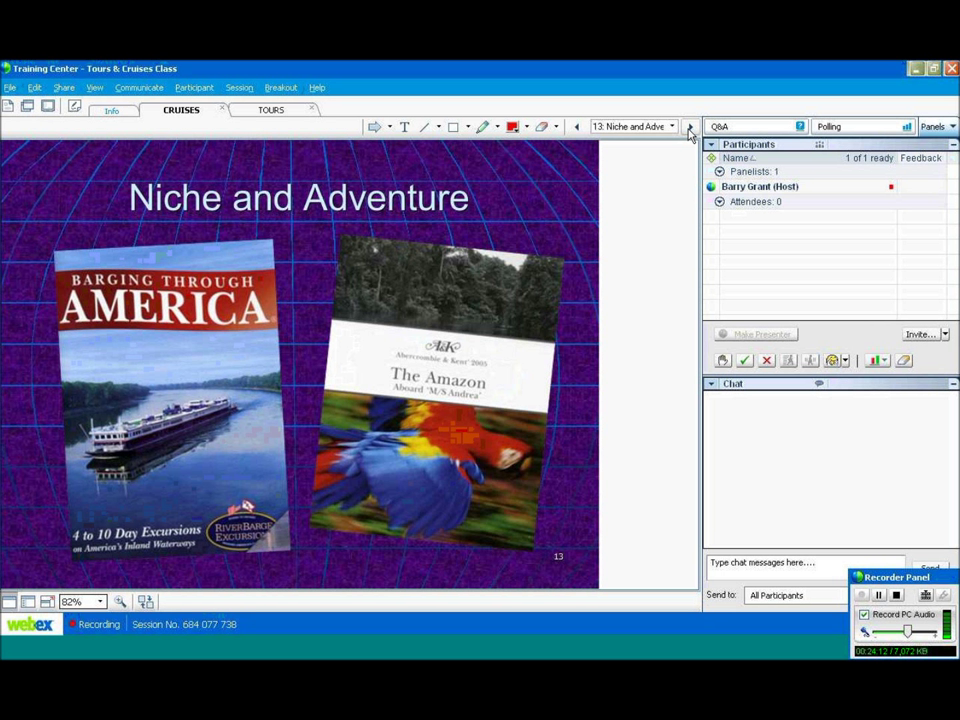
Advance through slide 14, 'Luxury', to slide 15, 'Cruise Etiquette'
{"action": "left_click", "coordinate": [688, 126]}
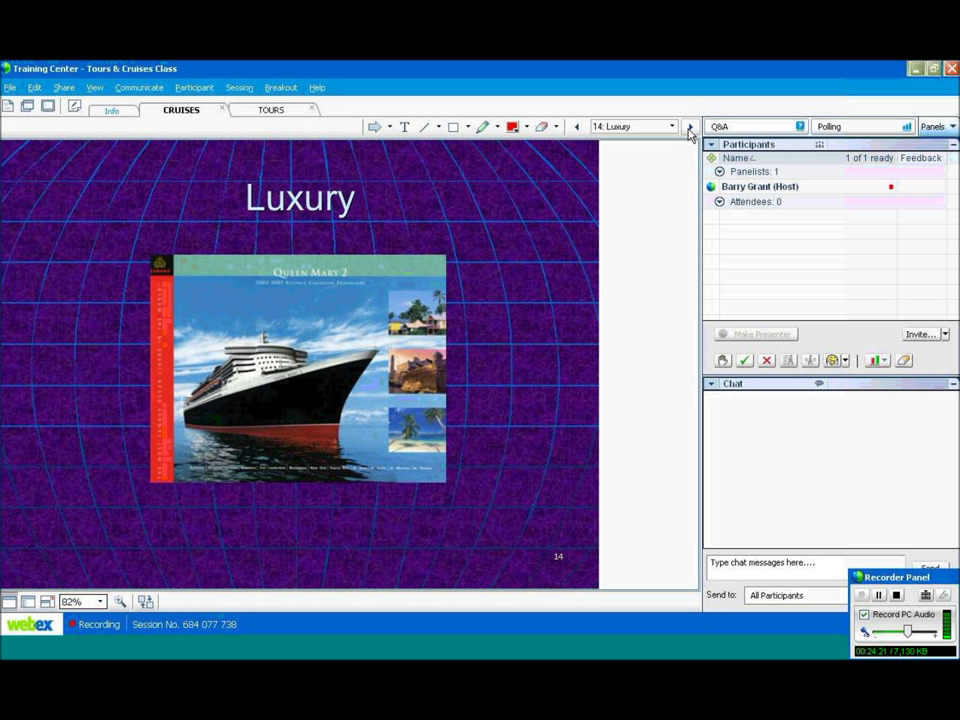
{"action": "left_click", "coordinate": [689, 126]}
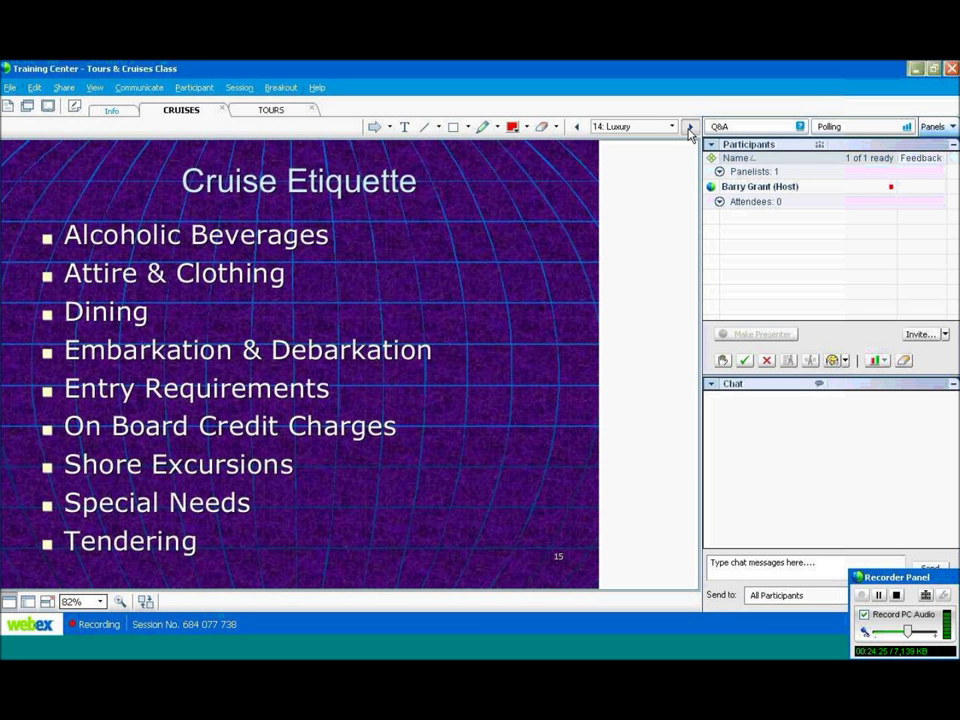
{"action": "left_click", "coordinate": [689, 126]}
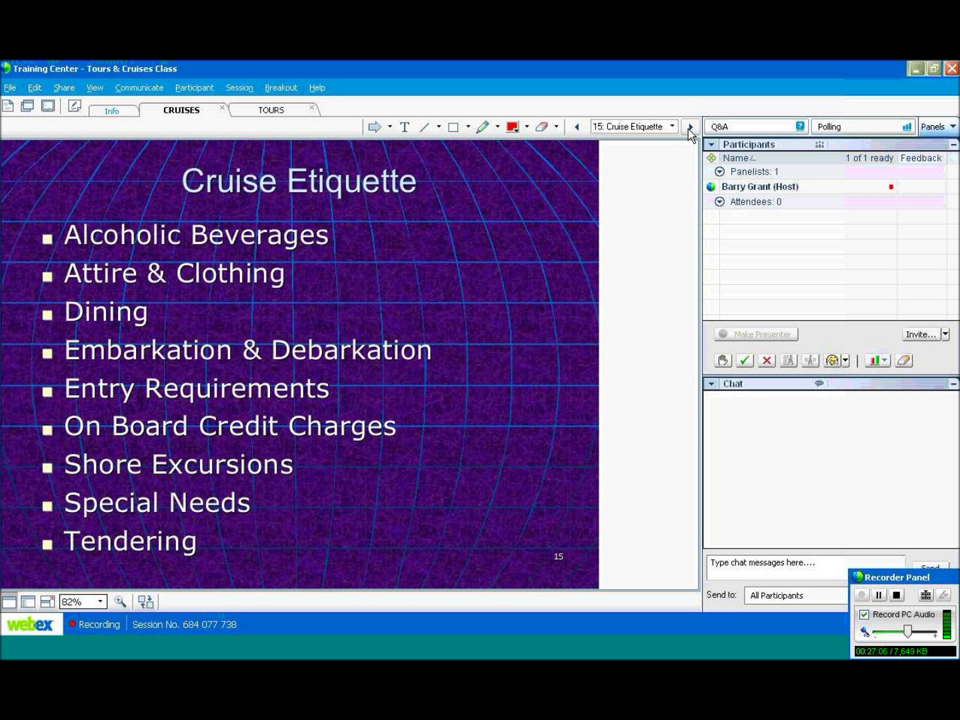
{"action": "left_click", "coordinate": [689, 126]}
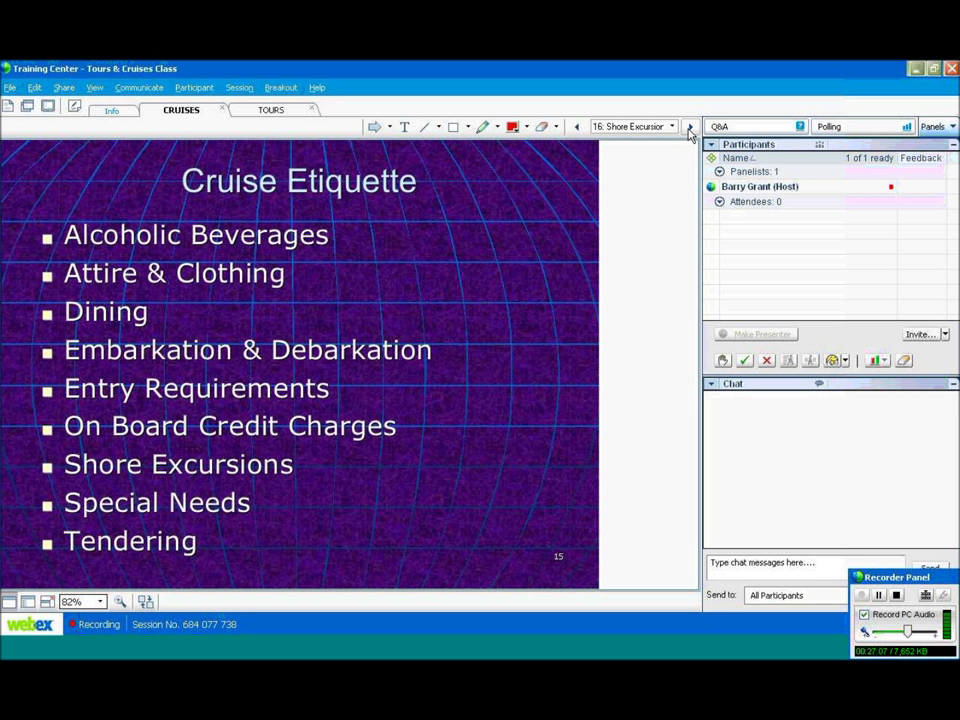
Advance through slide 16, 'Shore Excursions', to slide 17, 'Cruise Rates'
{"action": "left_click", "coordinate": [688, 126]}
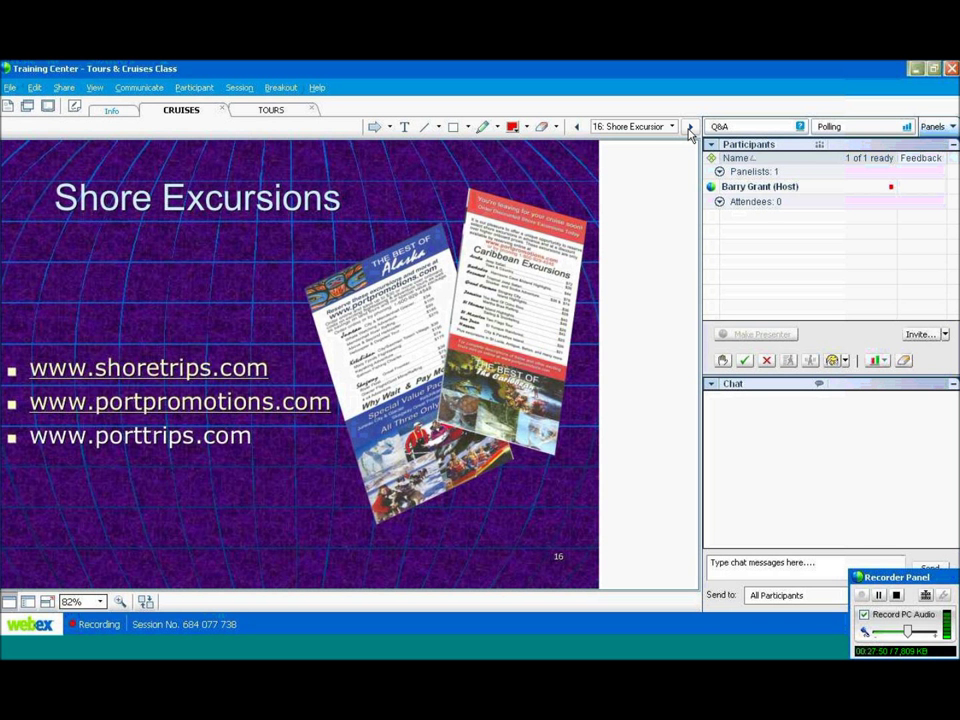
{"action": "left_click", "coordinate": [689, 126]}
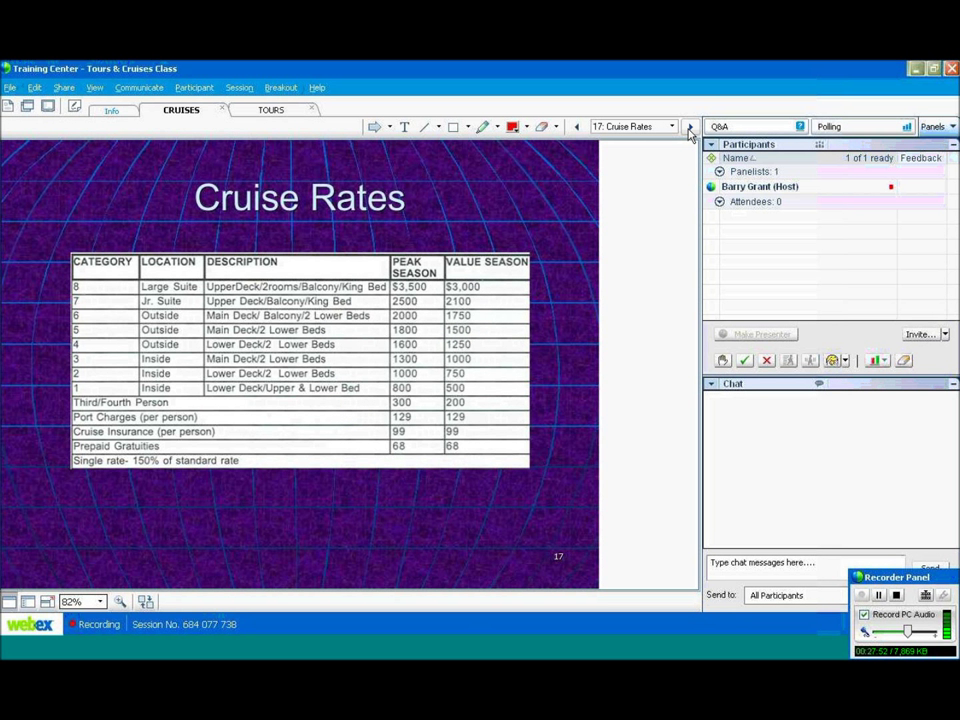